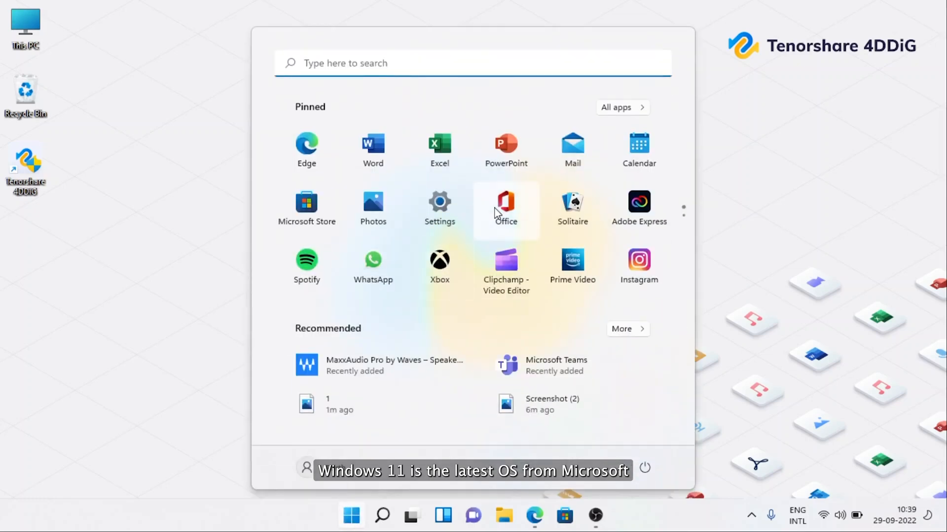
pyautogui.moveTo(363, 493)
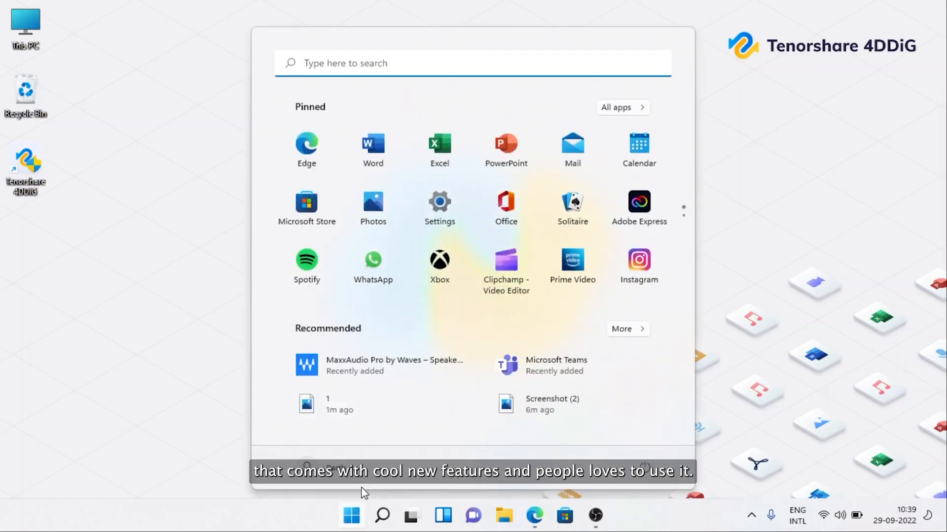
# - Close the Start menu and open This PC to show user folders and the C:, D:, E: drives
pyautogui.click(350, 516)
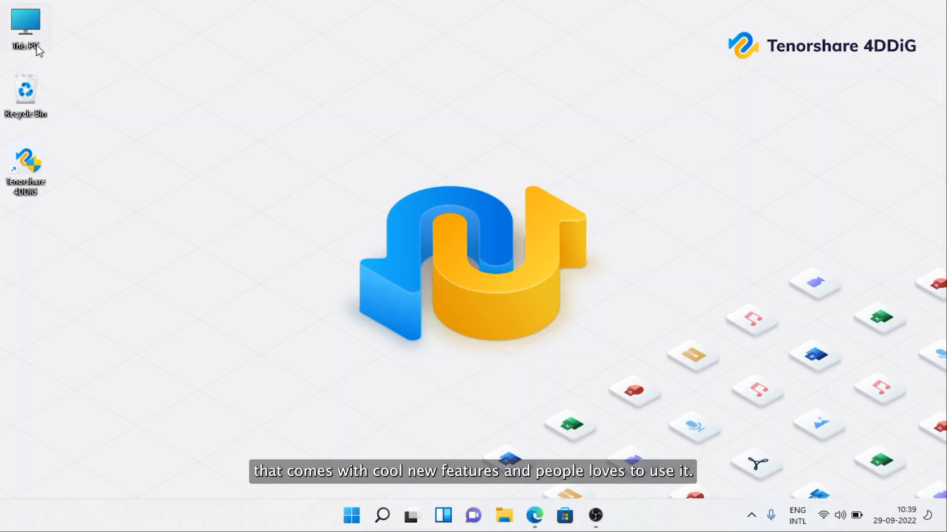
pyautogui.doubleClick(25, 27)
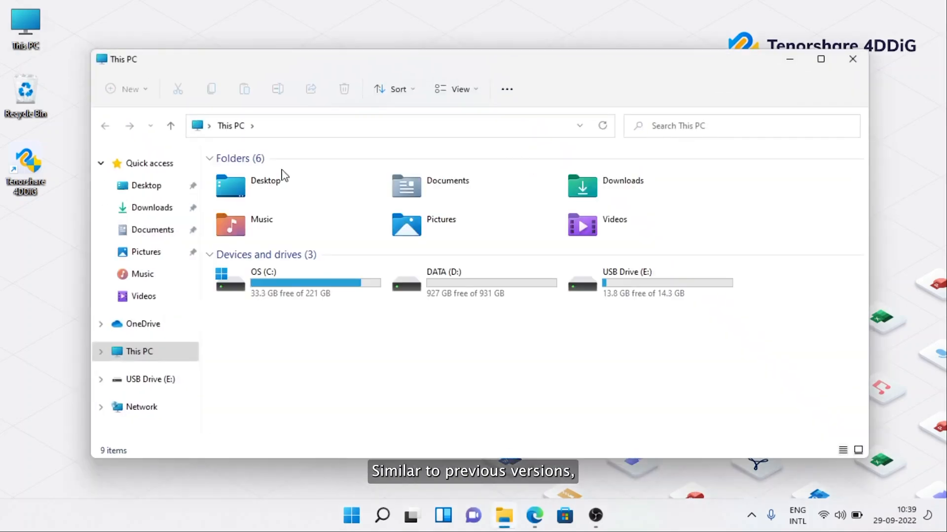
pyautogui.press('ctrl+a')
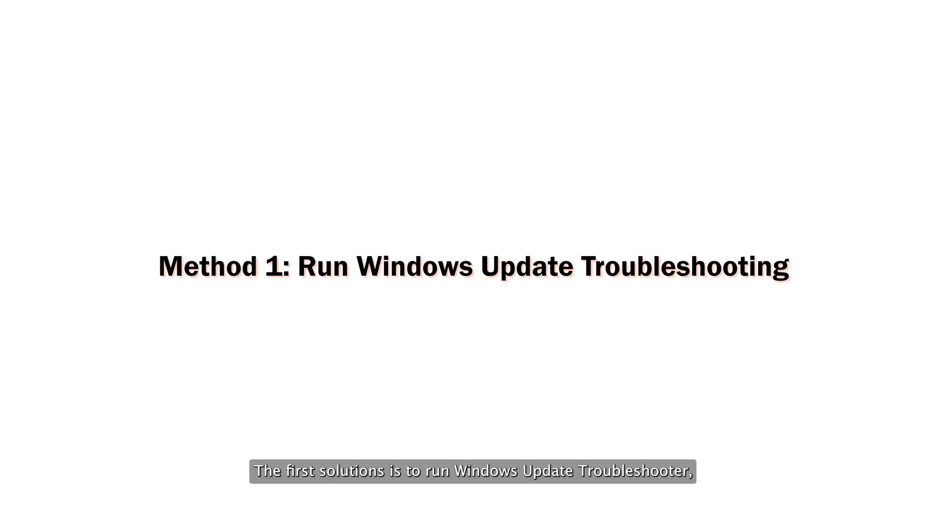
# - Run the Windows Update troubleshooter from Settings > System > Troubleshoot > Other troubleshooters
pyautogui.click(350, 515)
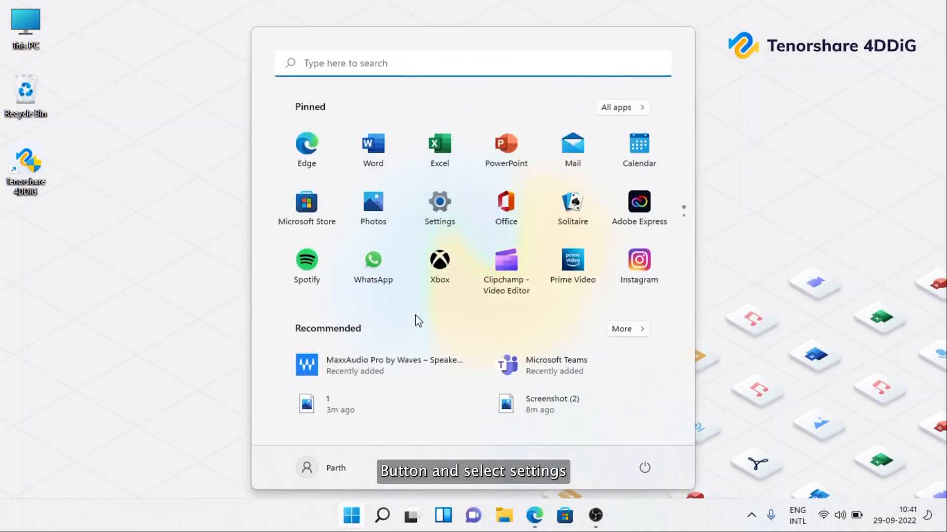
pyautogui.click(438, 200)
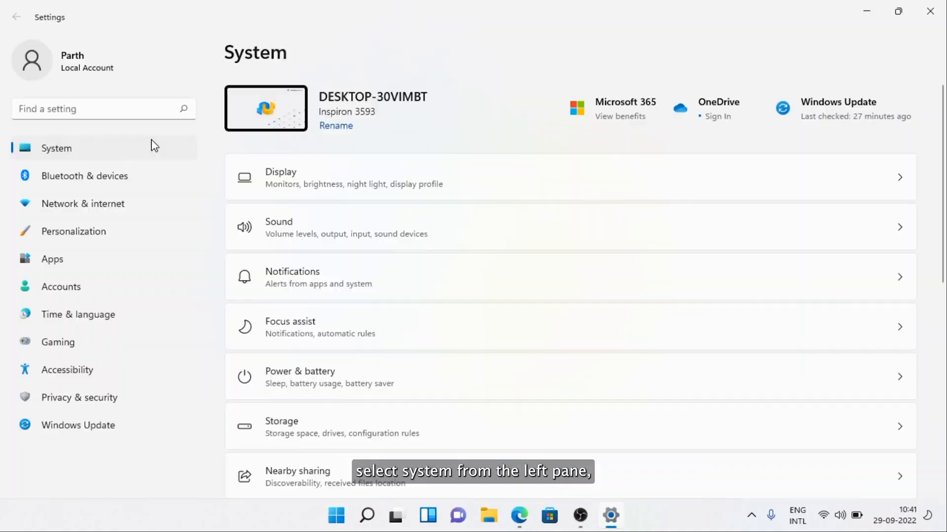
pyautogui.scroll(-3)
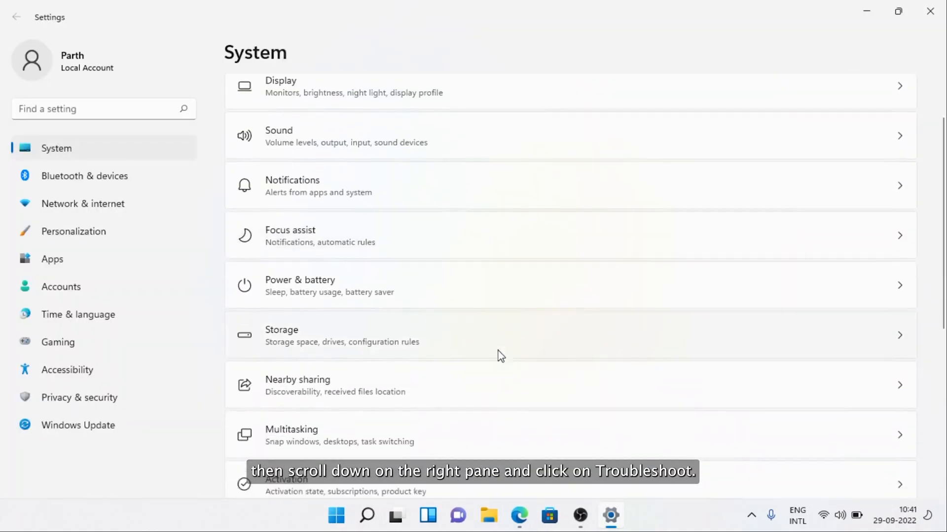
pyautogui.scroll(-3)
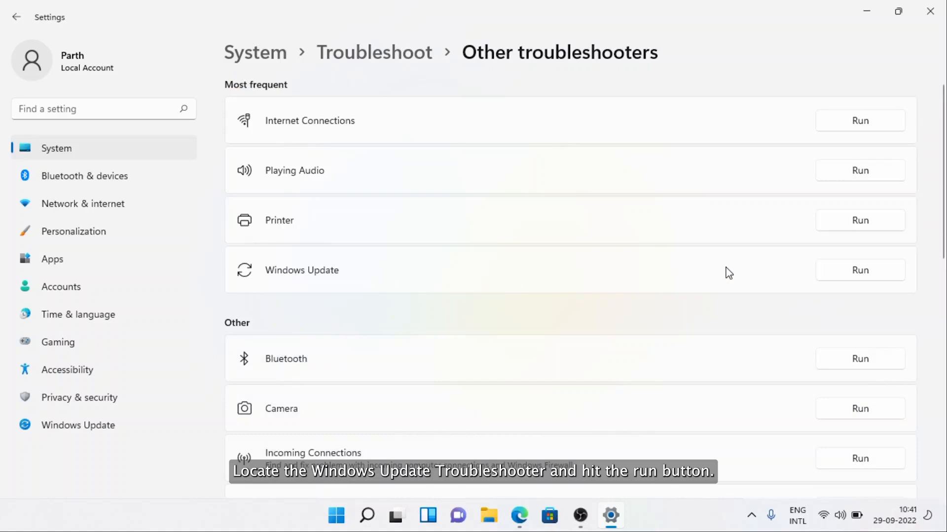
pyautogui.click(858, 270)
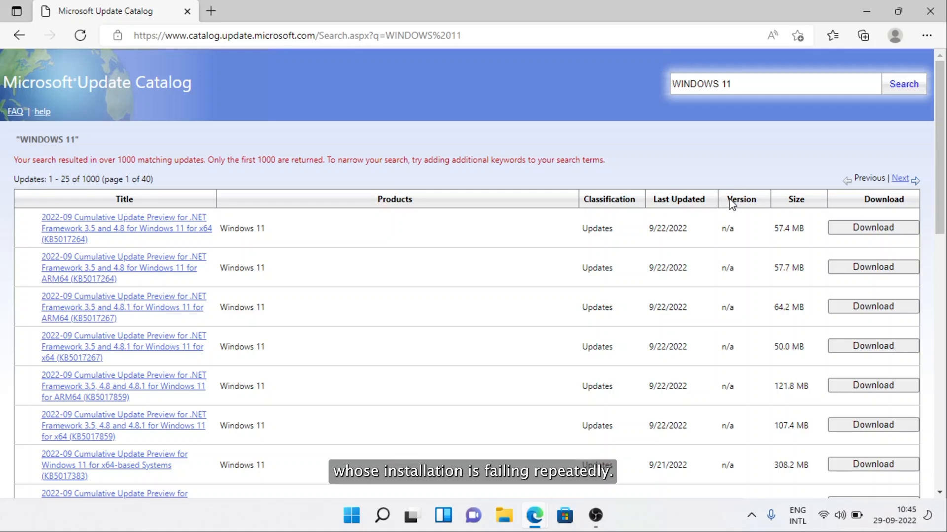
# - Search the catalog for KB5017321 and download the Windows 11 22H2 x64 cumulative update
pyautogui.click(903, 84)
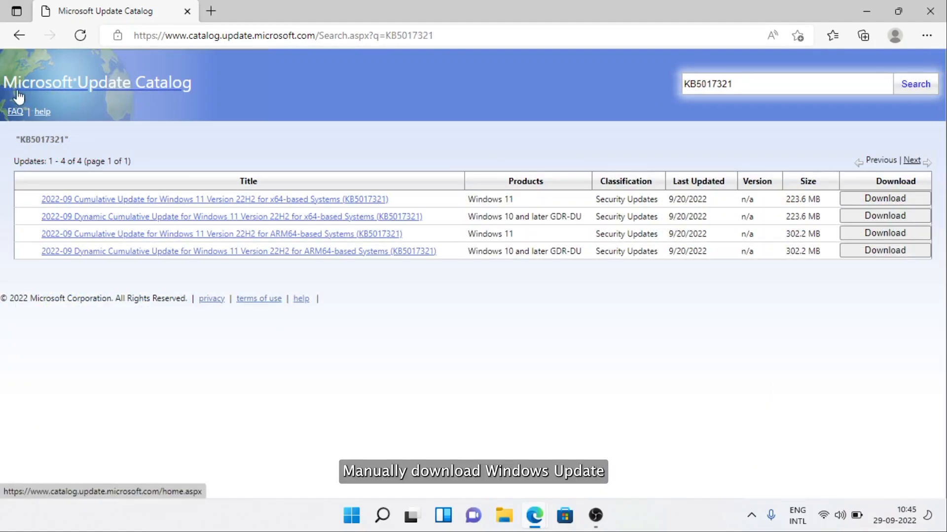
pyautogui.moveTo(168, 94)
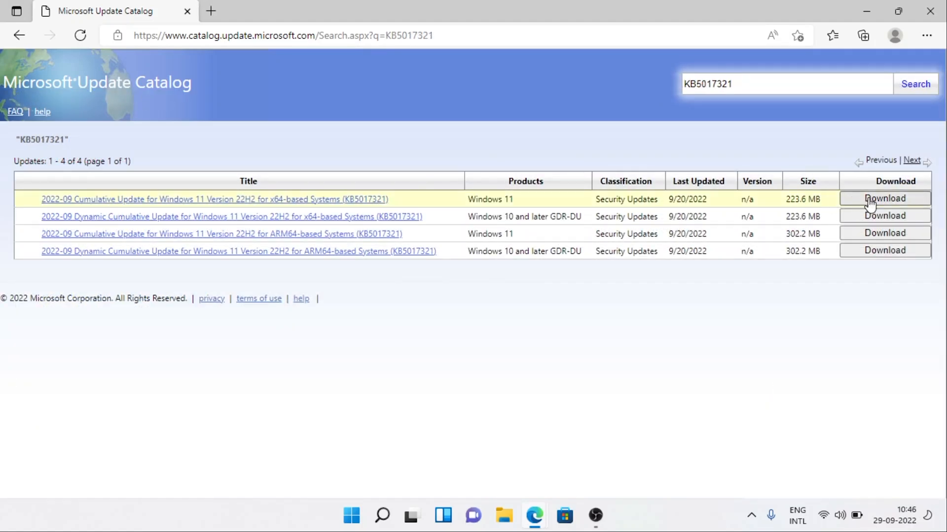
pyautogui.click(884, 198)
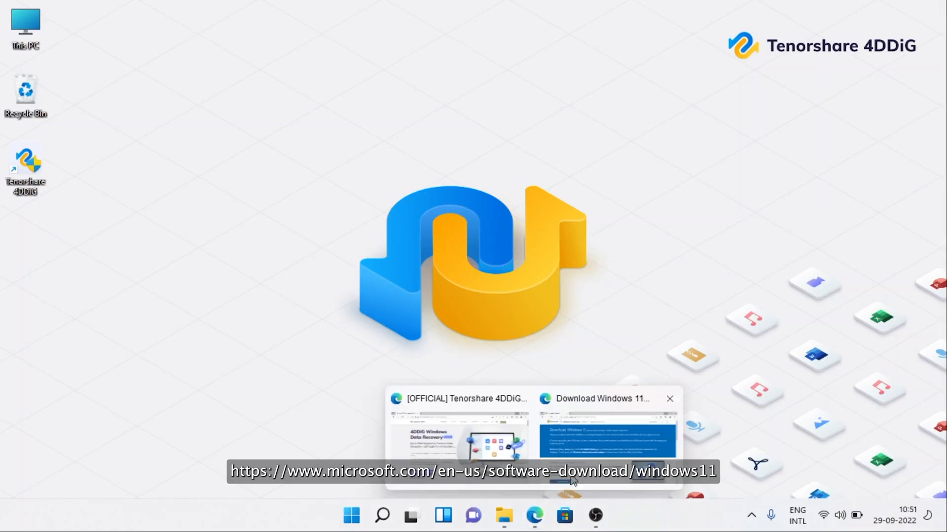
# - Download the Windows 11 Installation Assistant from the Download Windows 11 page in Edge
pyautogui.click(604, 435)
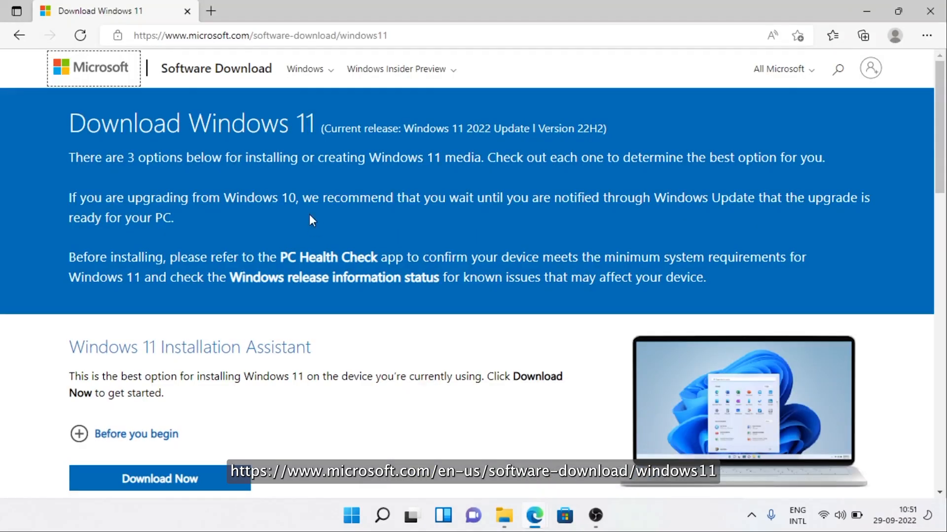
pyautogui.moveTo(202, 54)
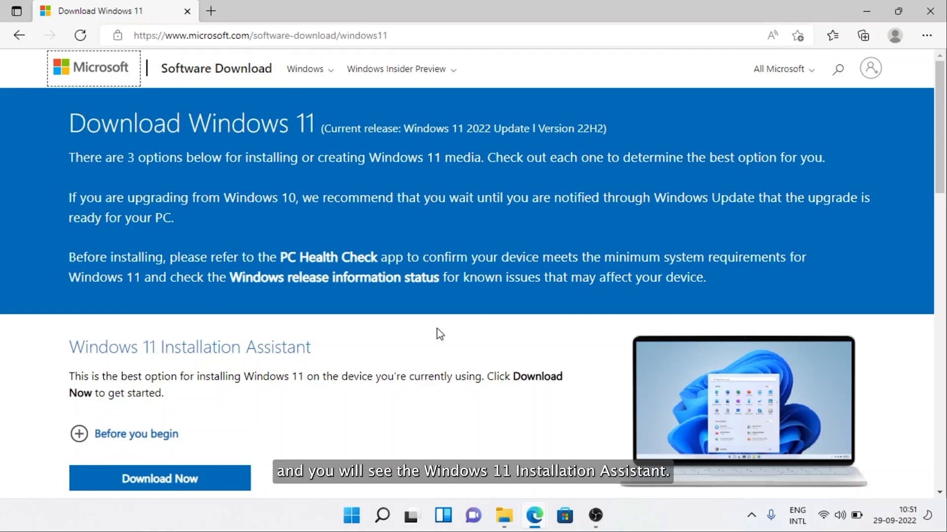
pyautogui.scroll(-3)
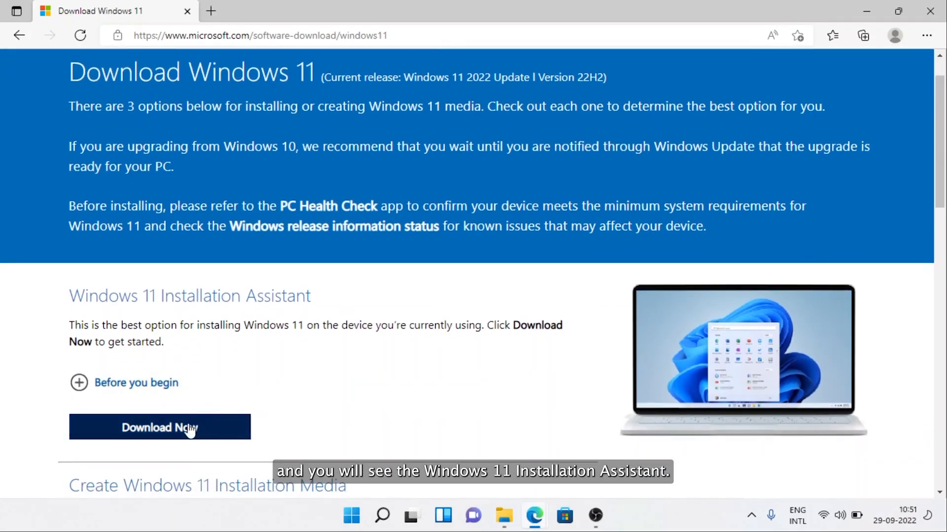
pyautogui.click(159, 428)
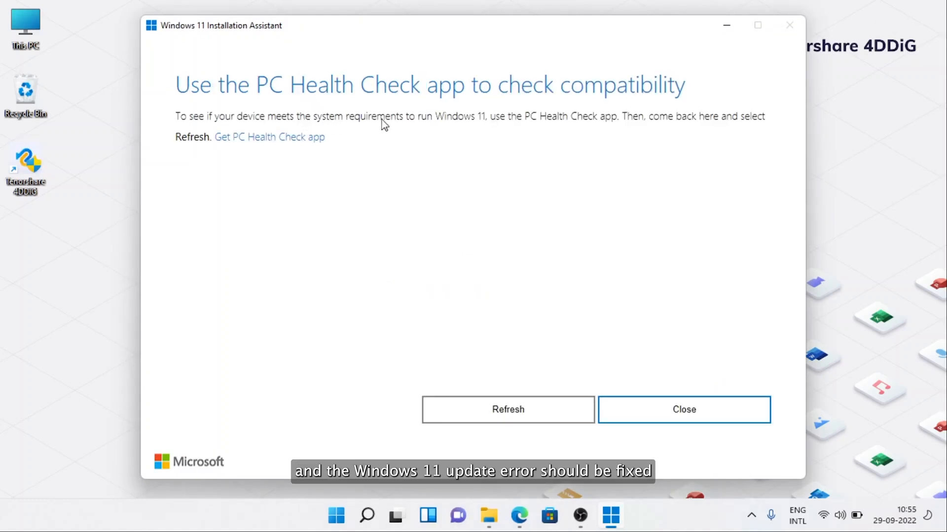
pyautogui.moveTo(573, 200)
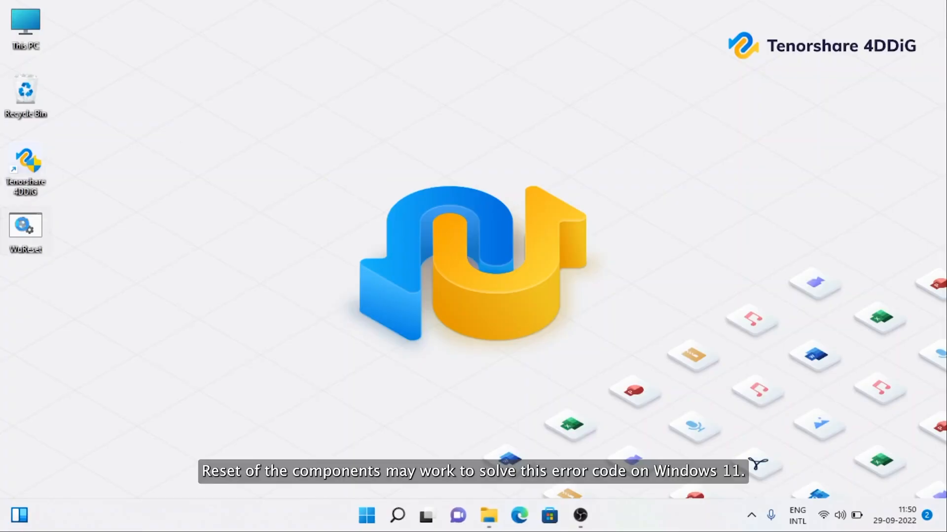
# - Run the WuReset script as administrator to stop update services and flush DNS
pyautogui.rightClick(25, 226)
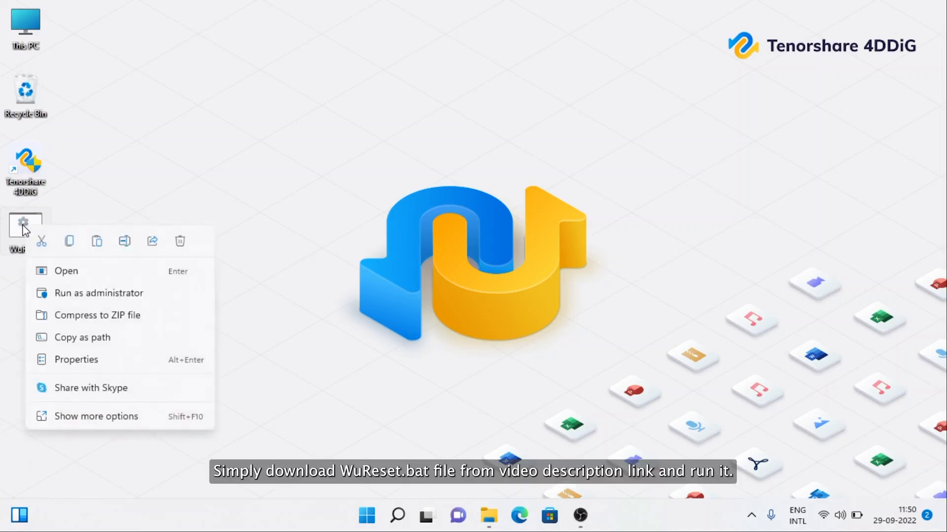
pyautogui.click(98, 293)
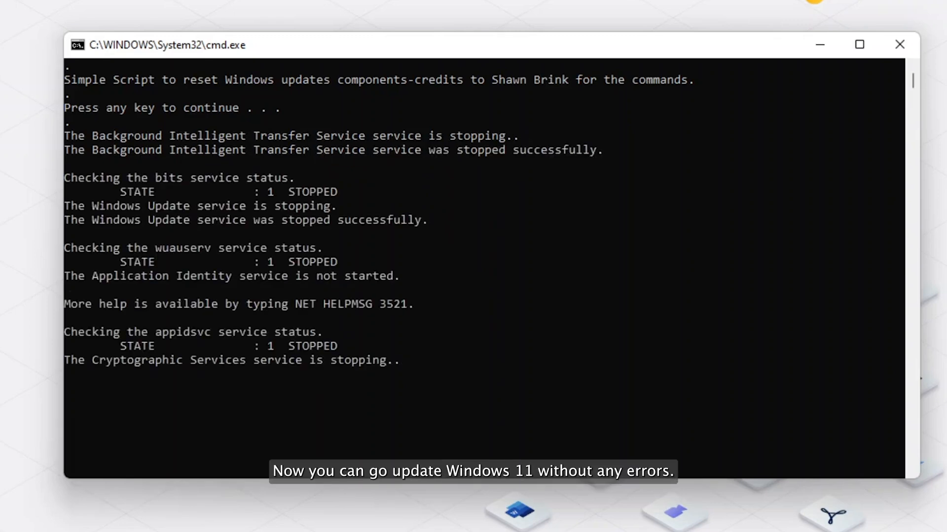
pyautogui.scroll(-3)
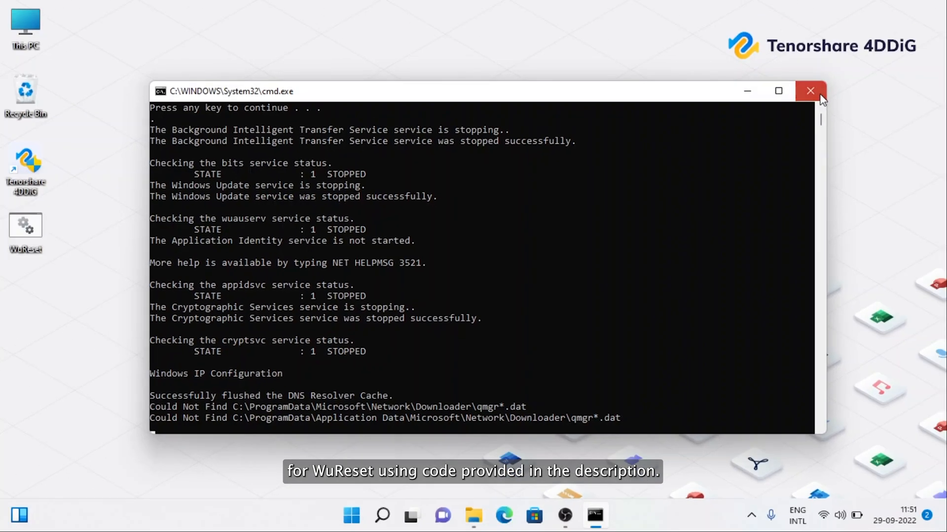
# - Close the finished script window and begin saving the Notepad command list with Save As
pyautogui.click(810, 91)
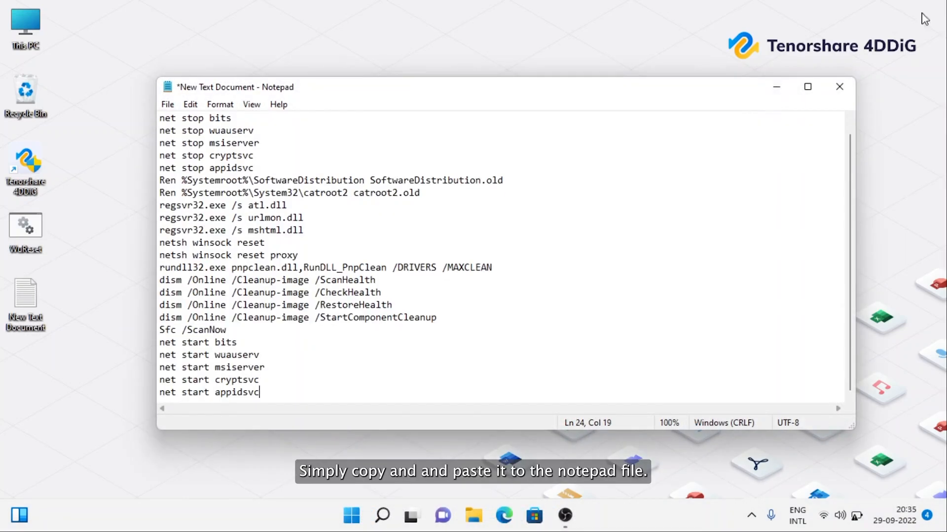
pyautogui.click(167, 104)
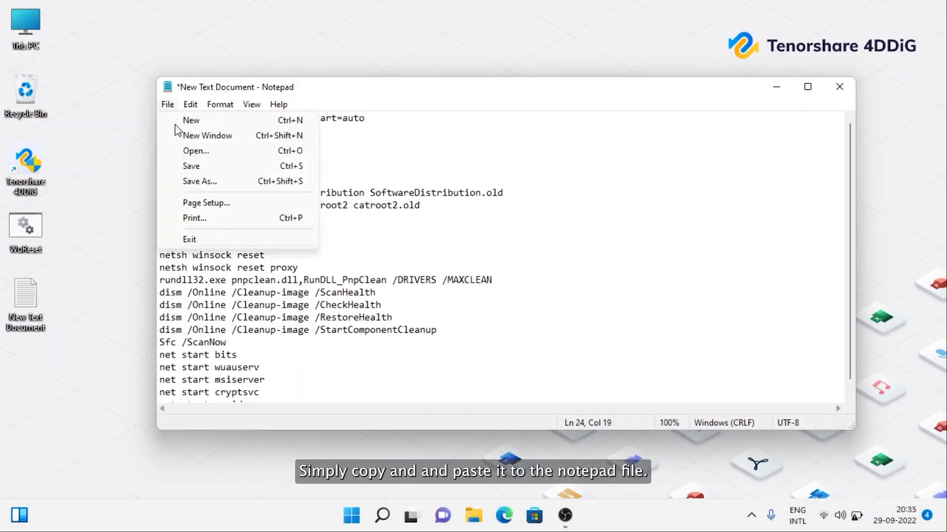
pyautogui.click(199, 181)
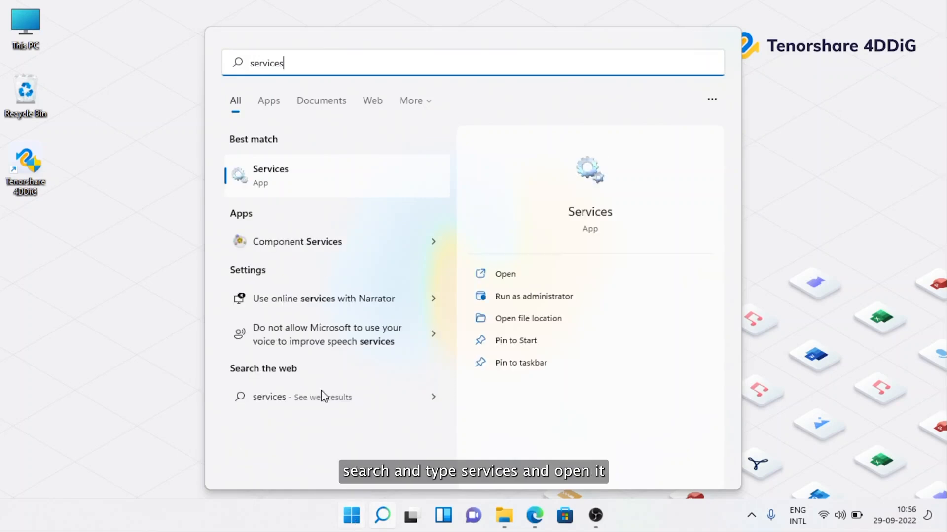
# - Open Services and set the Windows Update service's startup type to Automatic
pyautogui.click(505, 273)
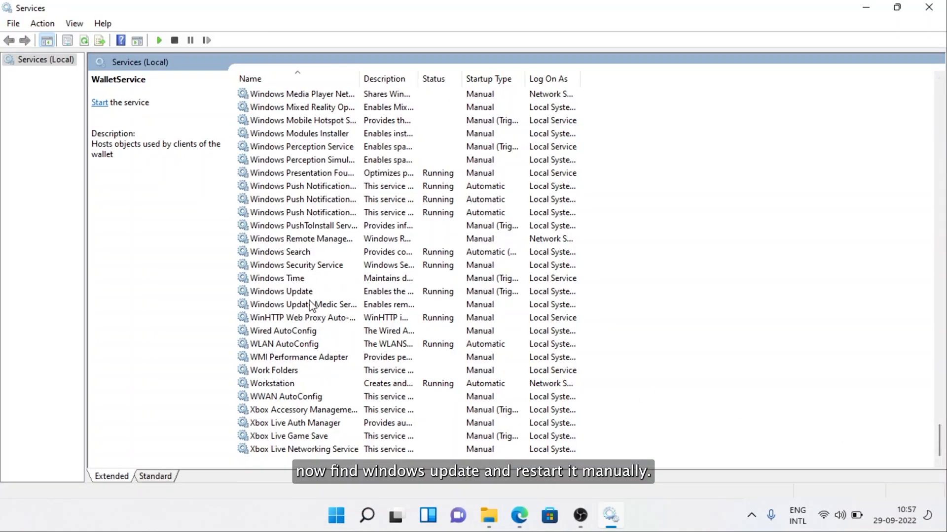
pyautogui.click(278, 292)
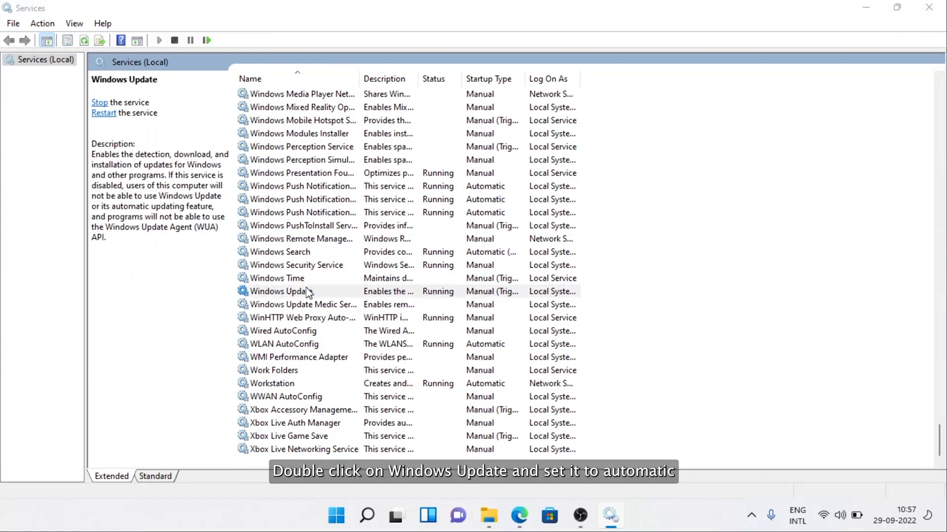
pyautogui.doubleClick(275, 291)
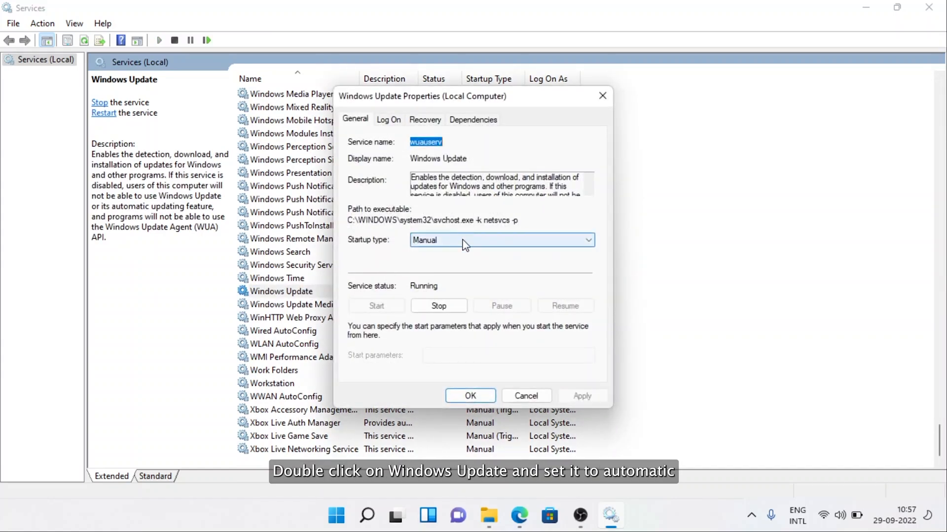
pyautogui.click(585, 240)
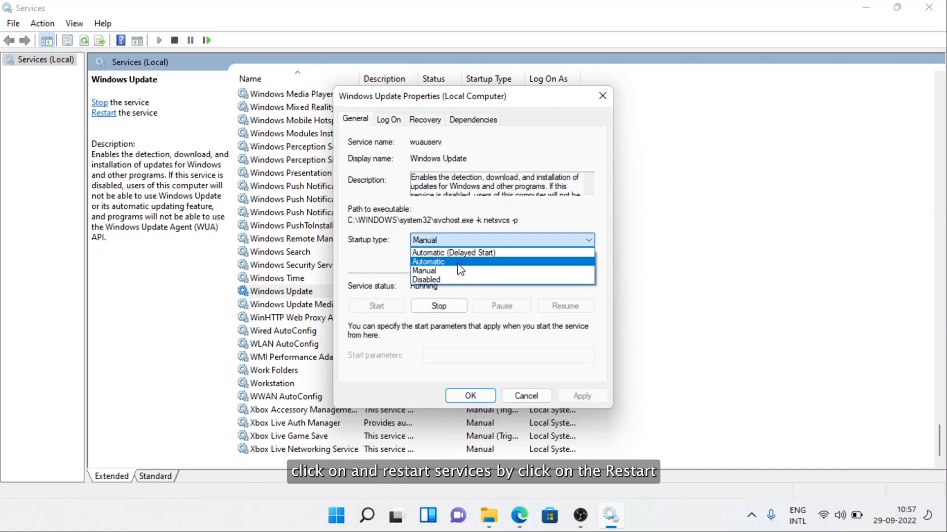
pyautogui.click(428, 261)
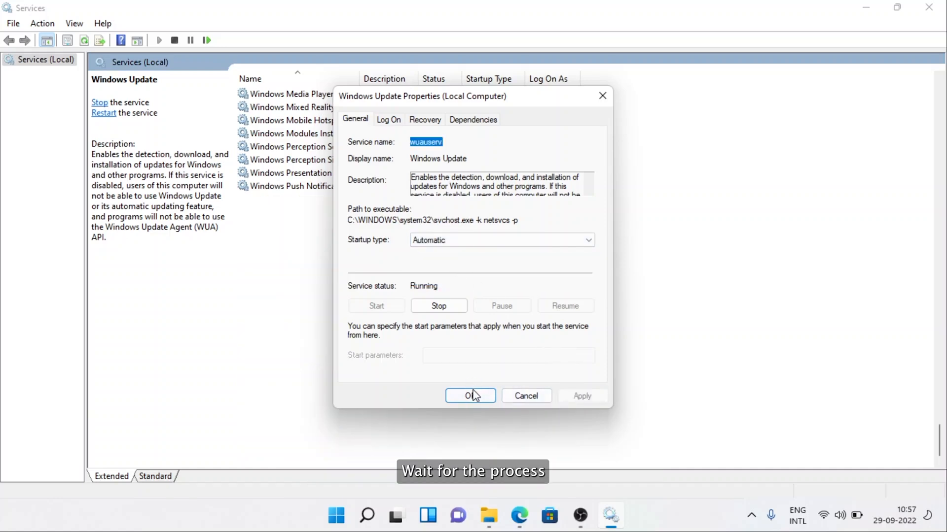
pyautogui.click(470, 396)
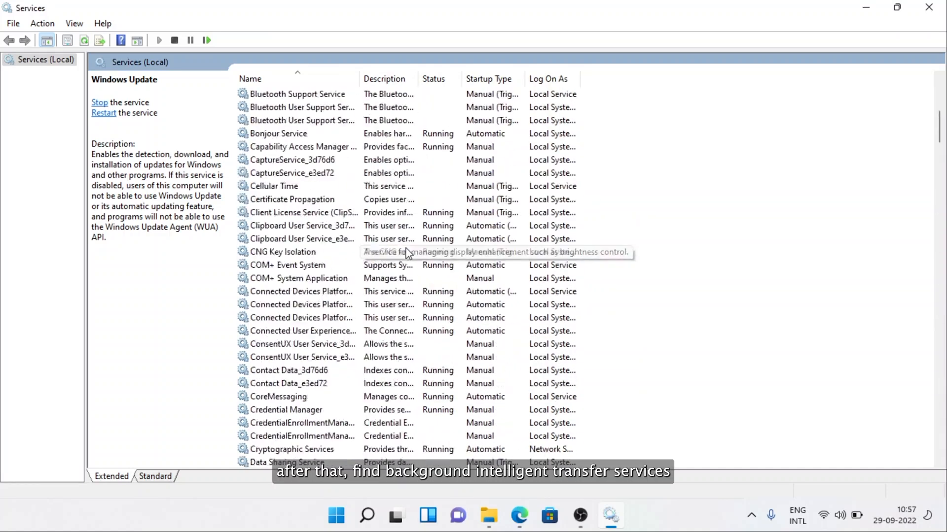
# - Change Background Intelligent Transfer Service startup type from delayed to Automatic and apply it
pyautogui.scroll(3)
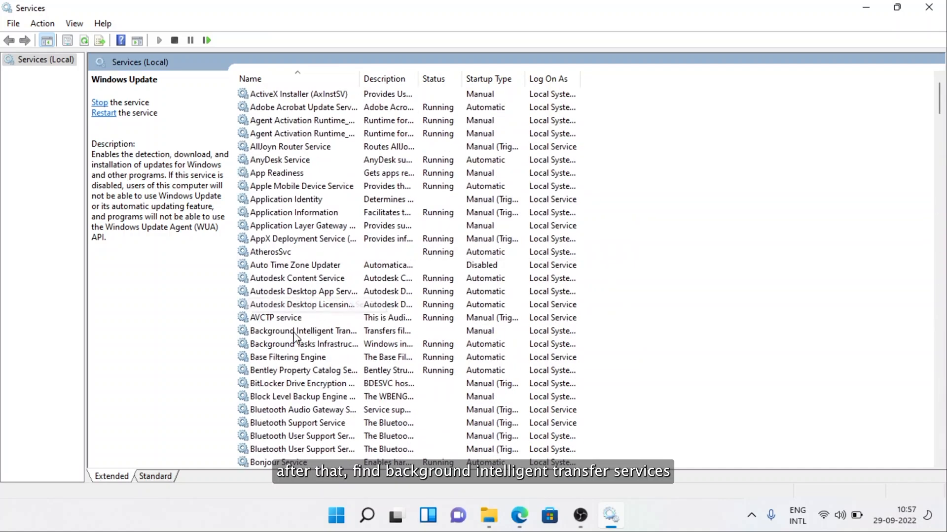
pyautogui.click(302, 331)
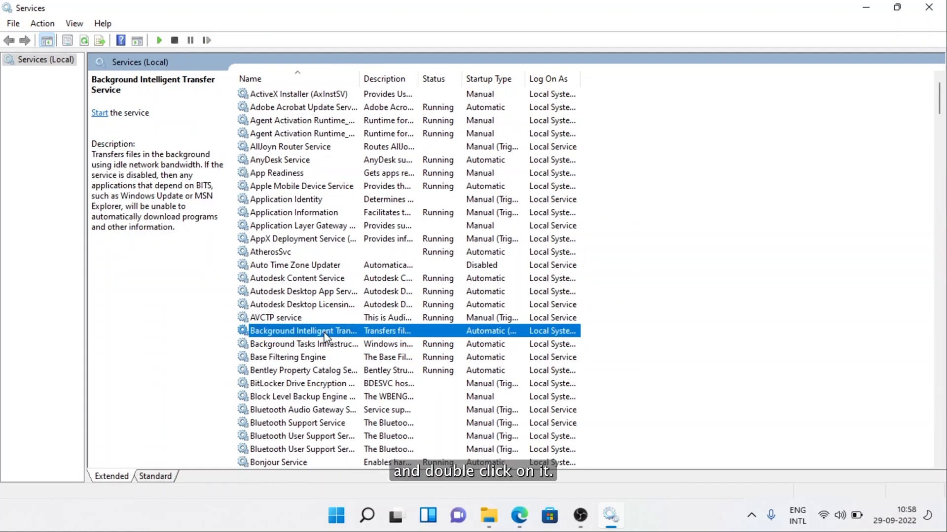
pyautogui.doubleClick(304, 330)
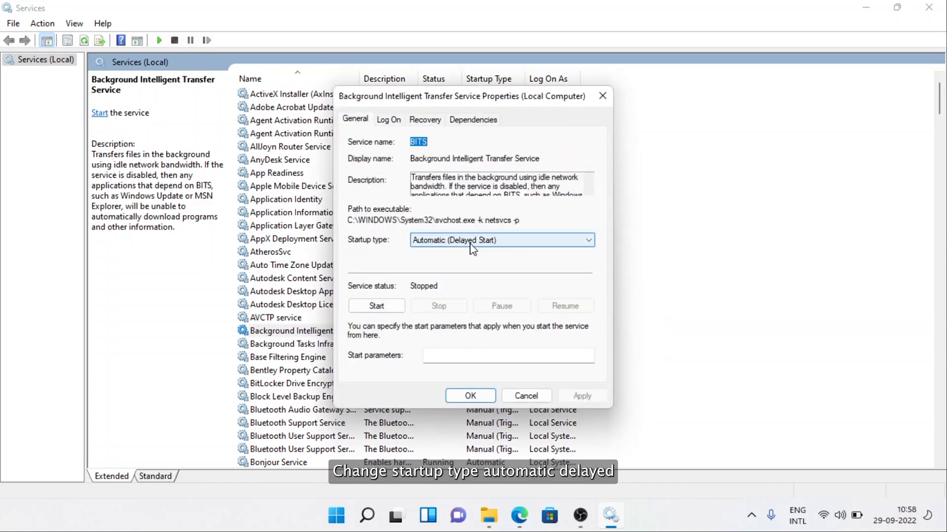
pyautogui.click(501, 240)
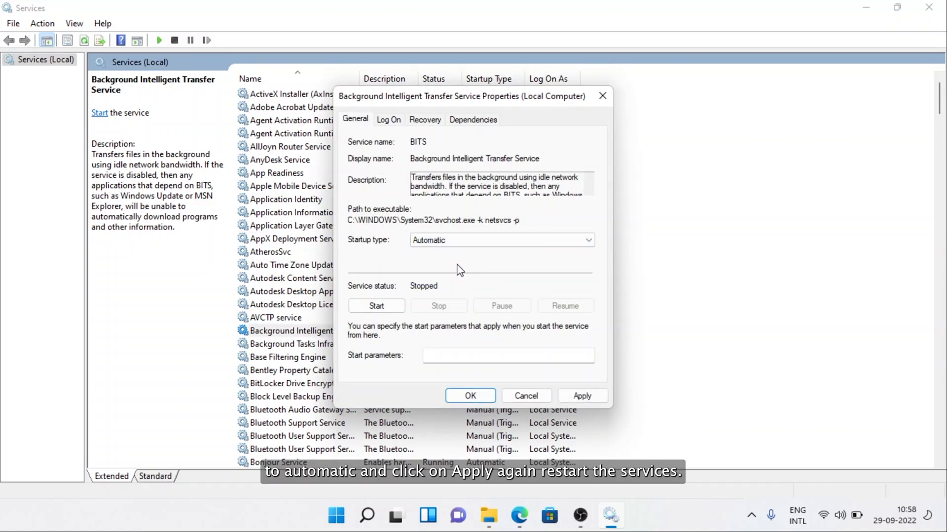
pyautogui.click(469, 395)
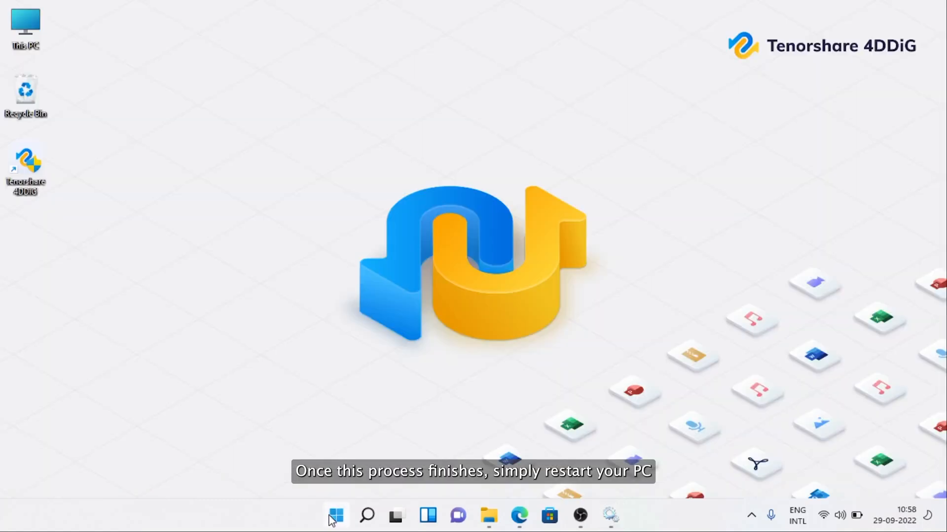
# - Begin restarting the PC from the Start menu
pyautogui.click(335, 516)
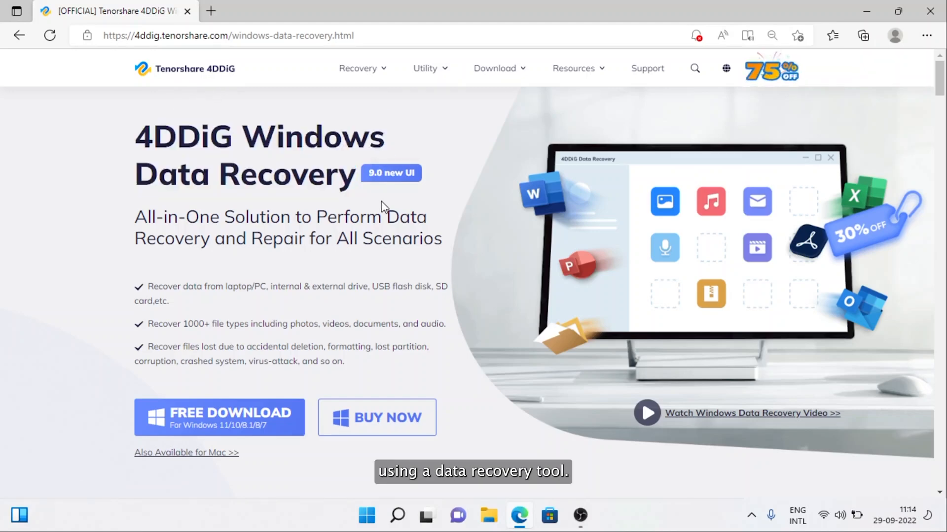
# - Download 4ddig-for-windows.exe from the Tenorshare product page and launch the installer
pyautogui.scroll(-3)
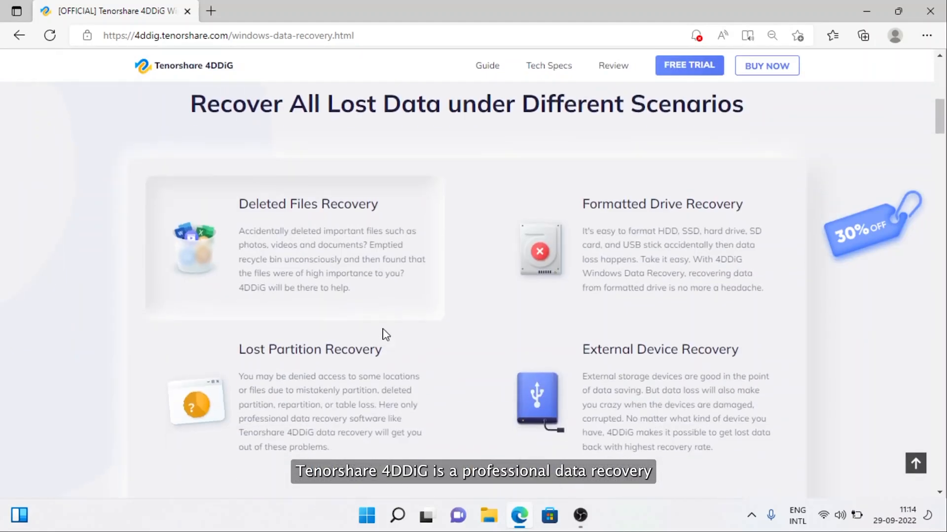
pyautogui.scroll(-3)
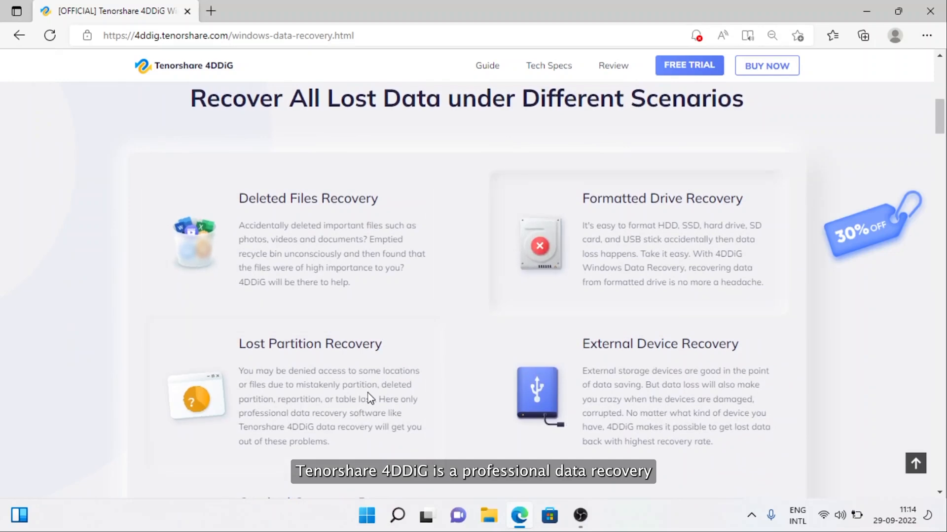
pyautogui.scroll(-3)
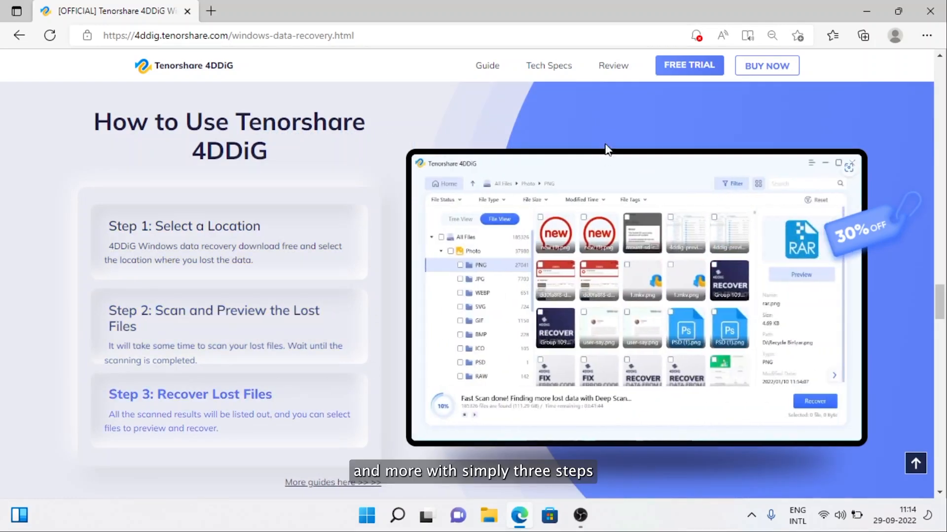
pyautogui.click(862, 35)
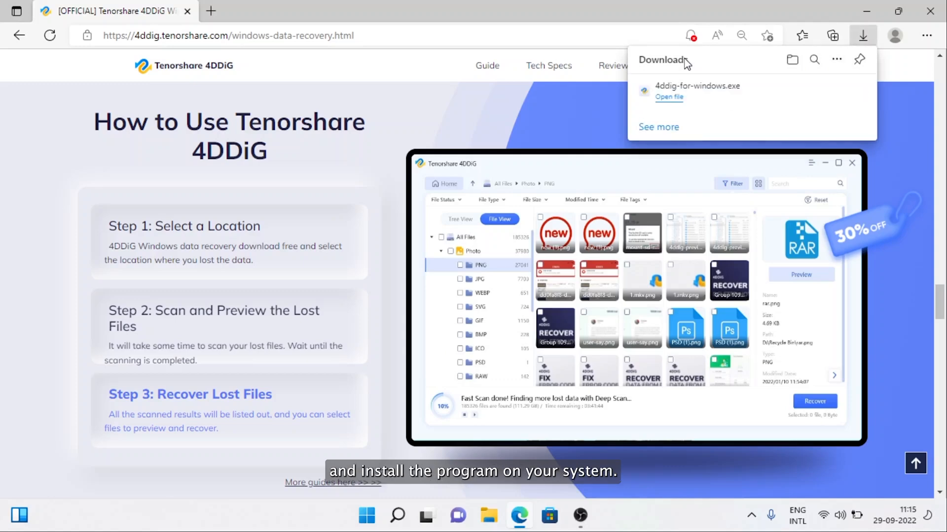
pyautogui.click(668, 97)
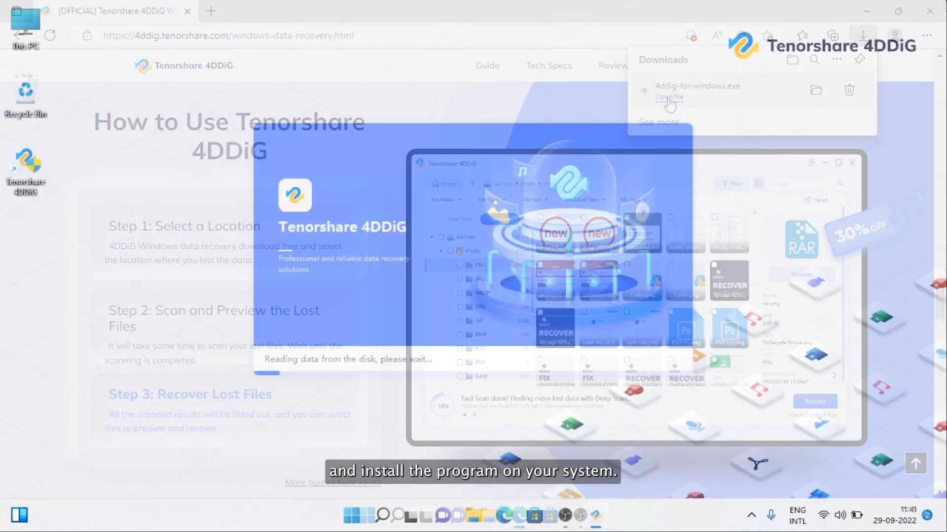
# - Scan a drive for all file types in 4DDiG and recover the 92 JPG photos
pyautogui.click(667, 97)
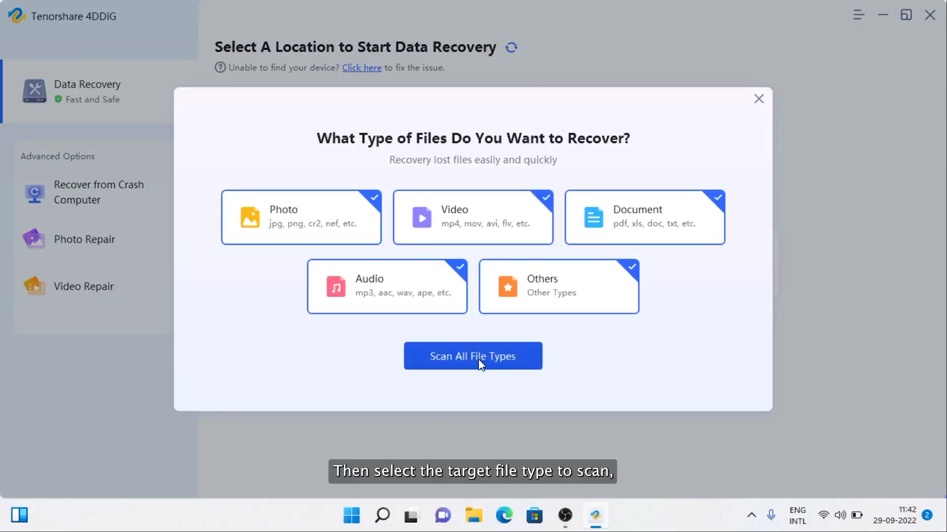
pyautogui.click(472, 356)
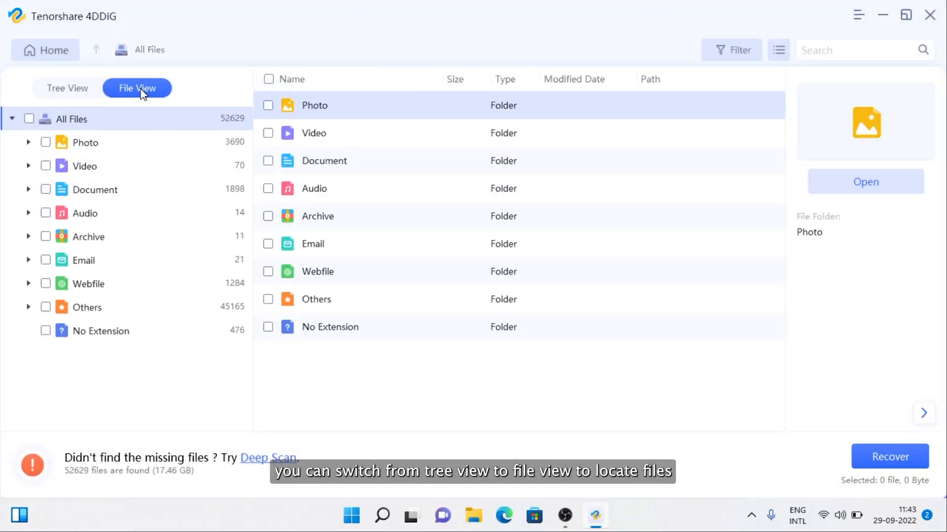
pyautogui.click(86, 142)
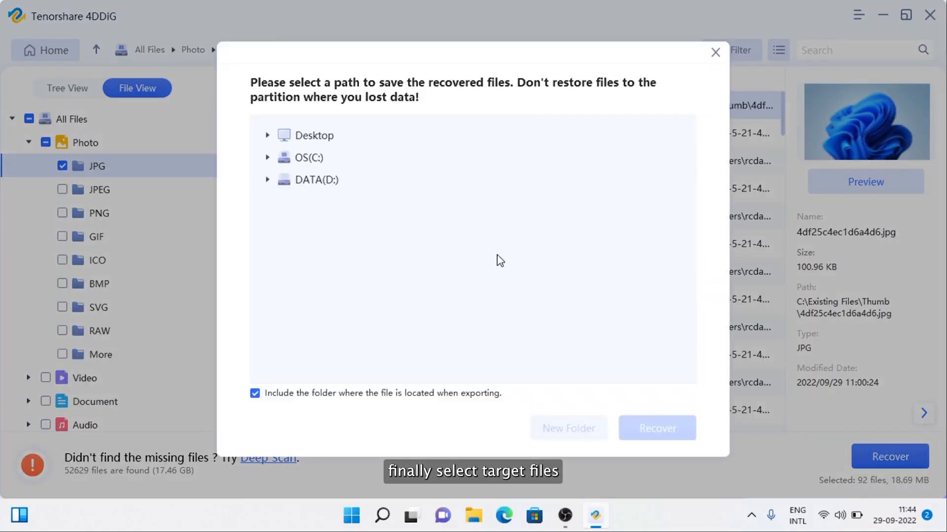
pyautogui.click(655, 428)
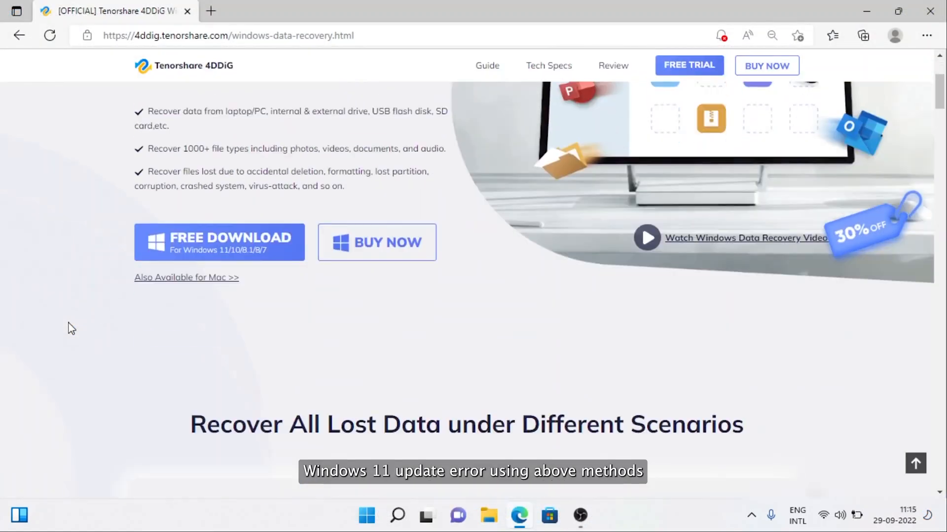
pyautogui.scroll(-3)
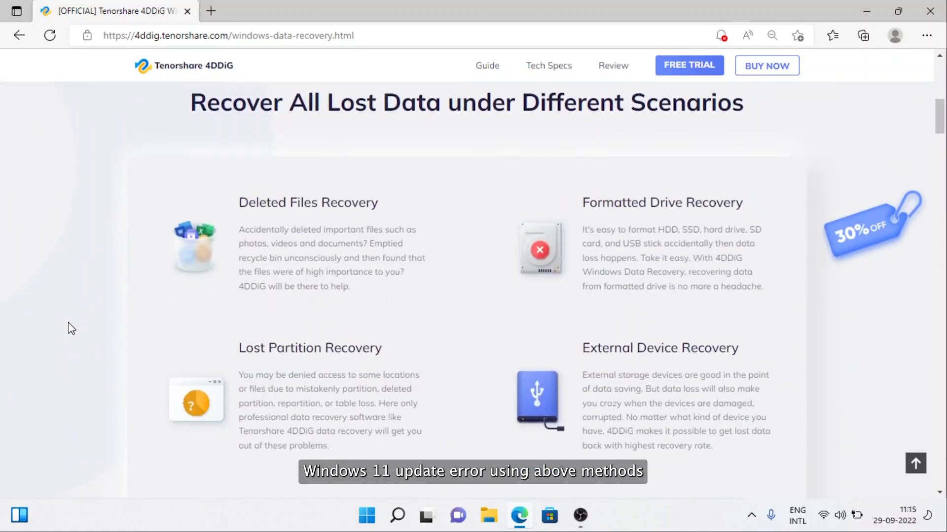
pyautogui.scroll(-3)
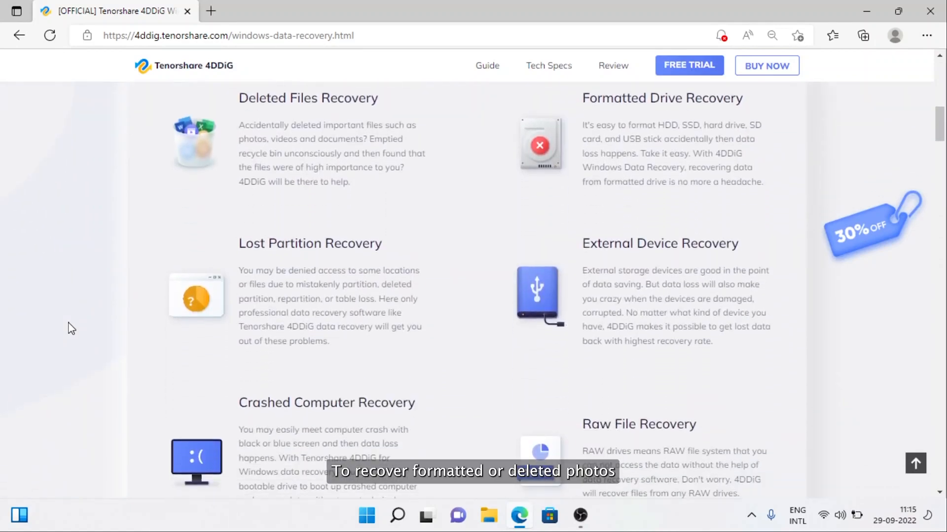
pyautogui.scroll(-3)
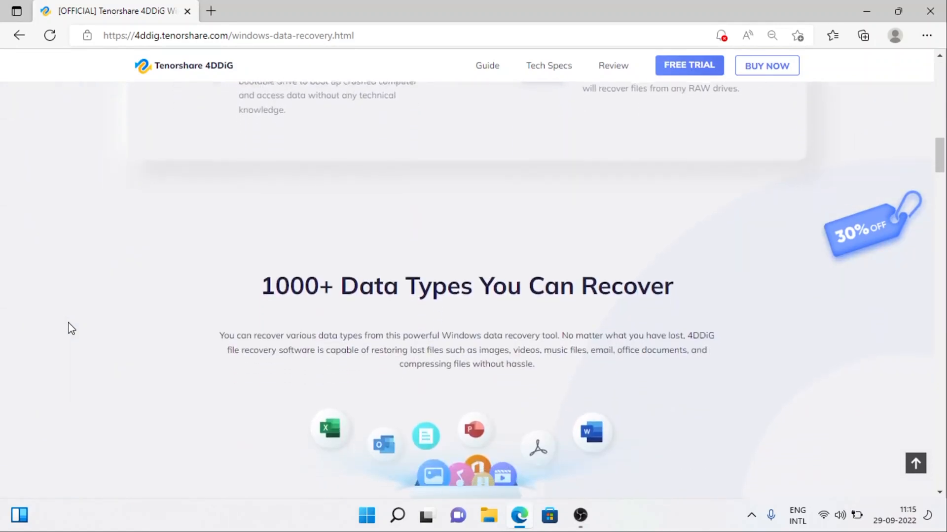
pyautogui.scroll(-3)
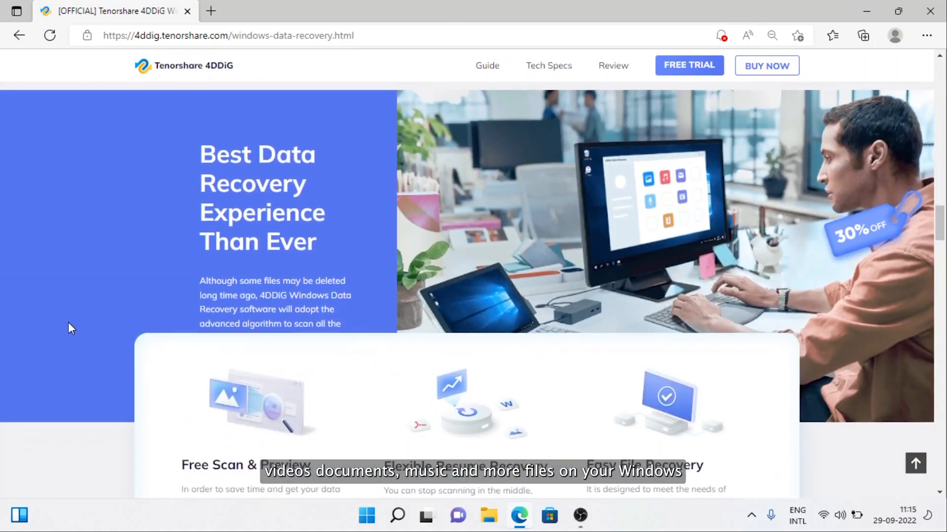
pyautogui.scroll(-3)
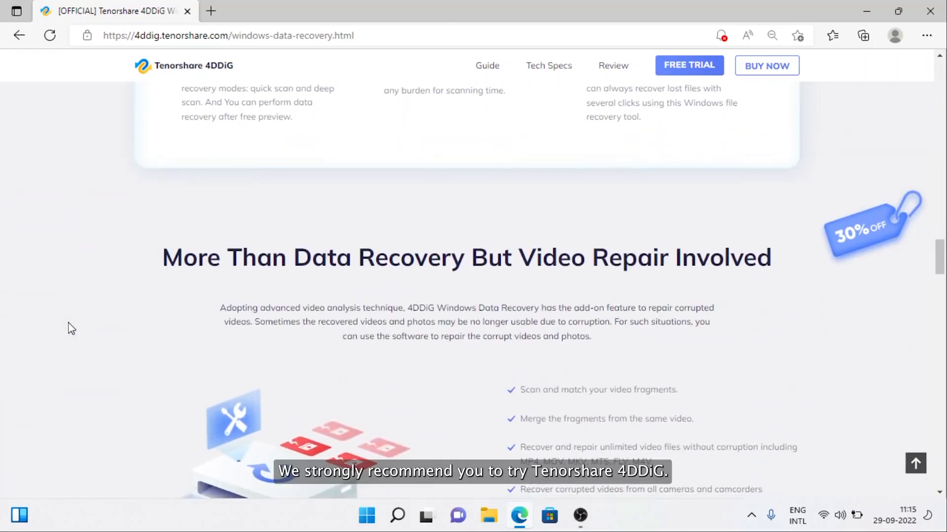
pyautogui.scroll(-3)
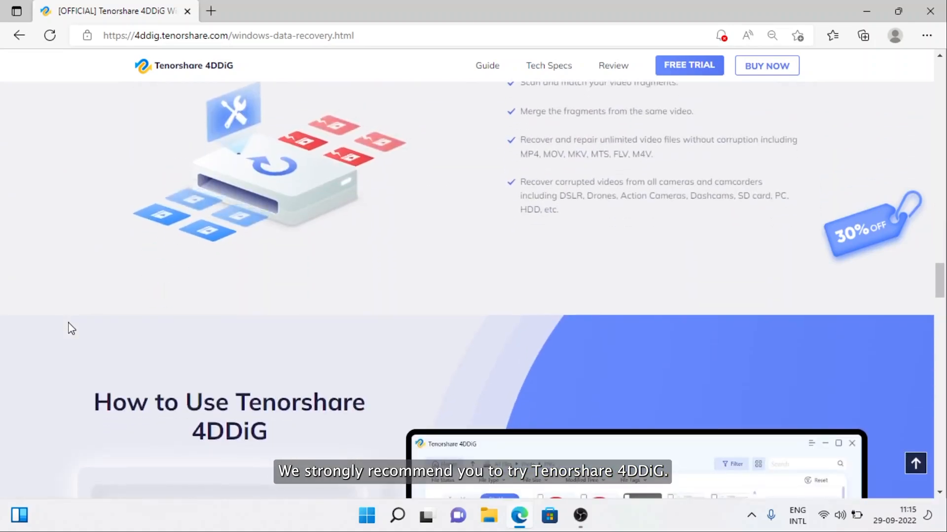
pyautogui.scroll(-3)
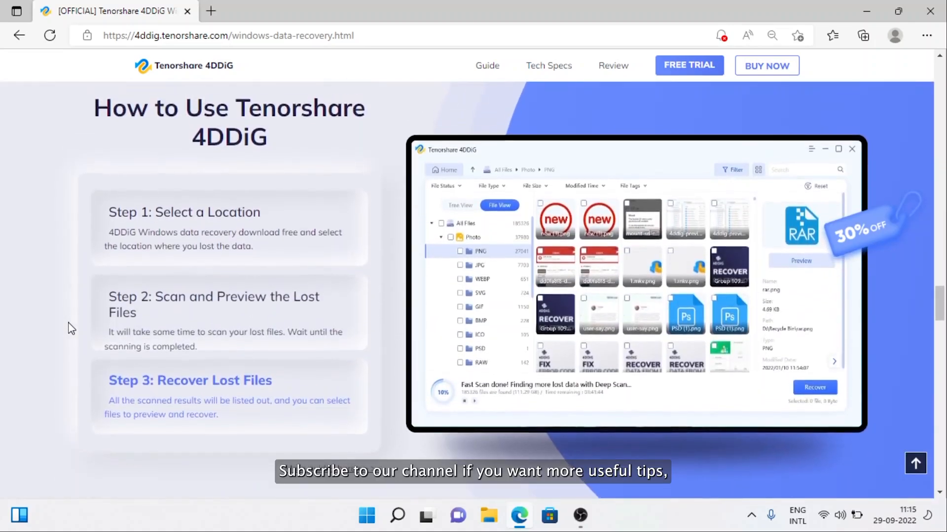
pyautogui.scroll(-3)
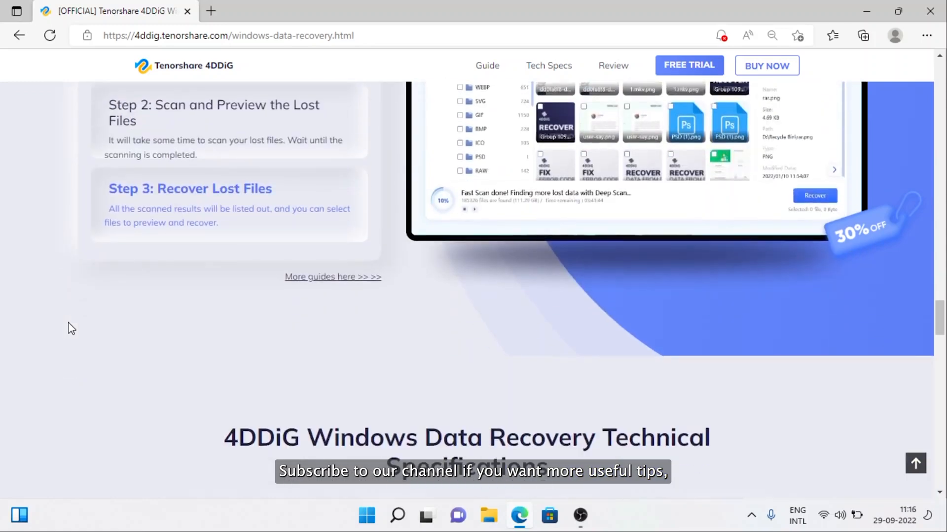
pyautogui.scroll(-3)
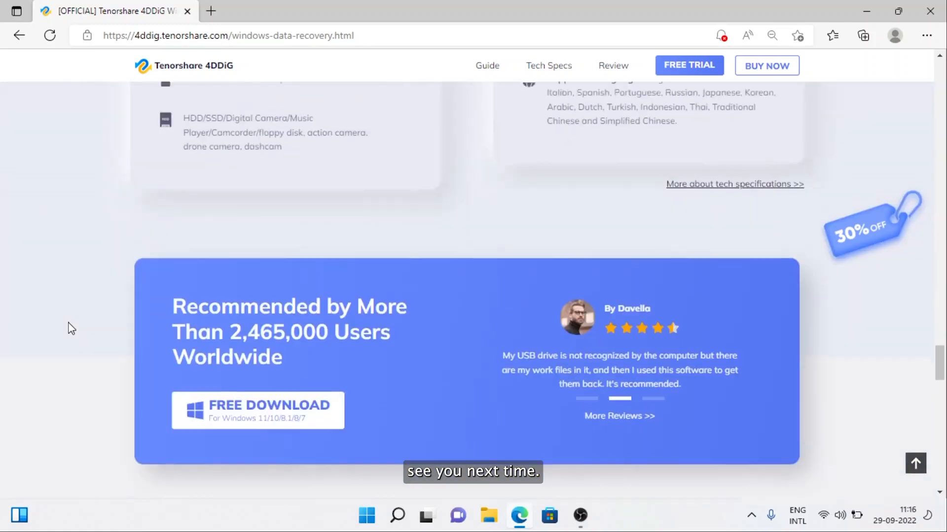